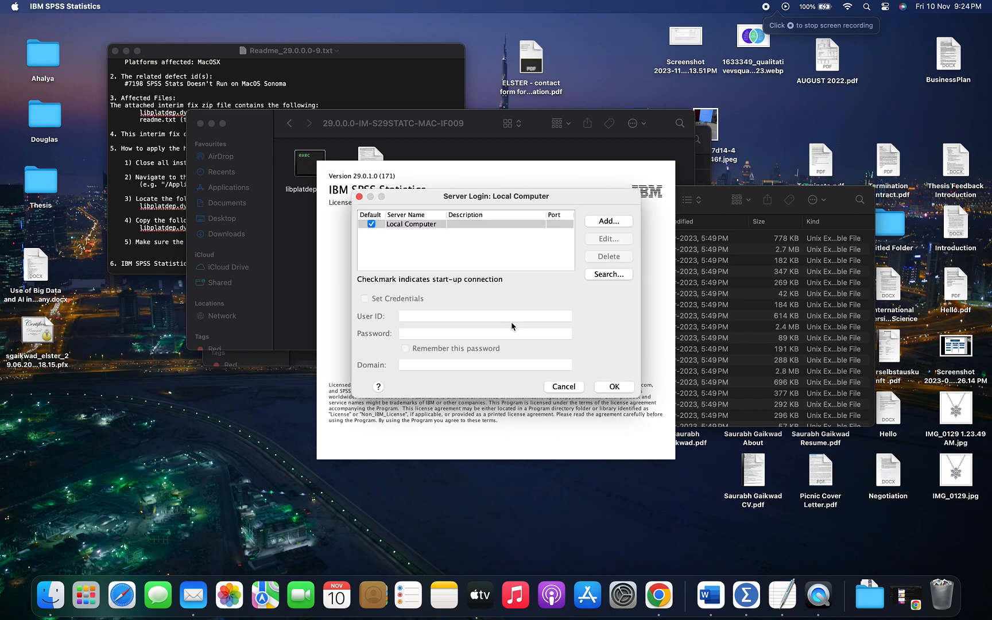
Log in to the Local Computer server and confirm the Server Login dialog
click(411, 224)
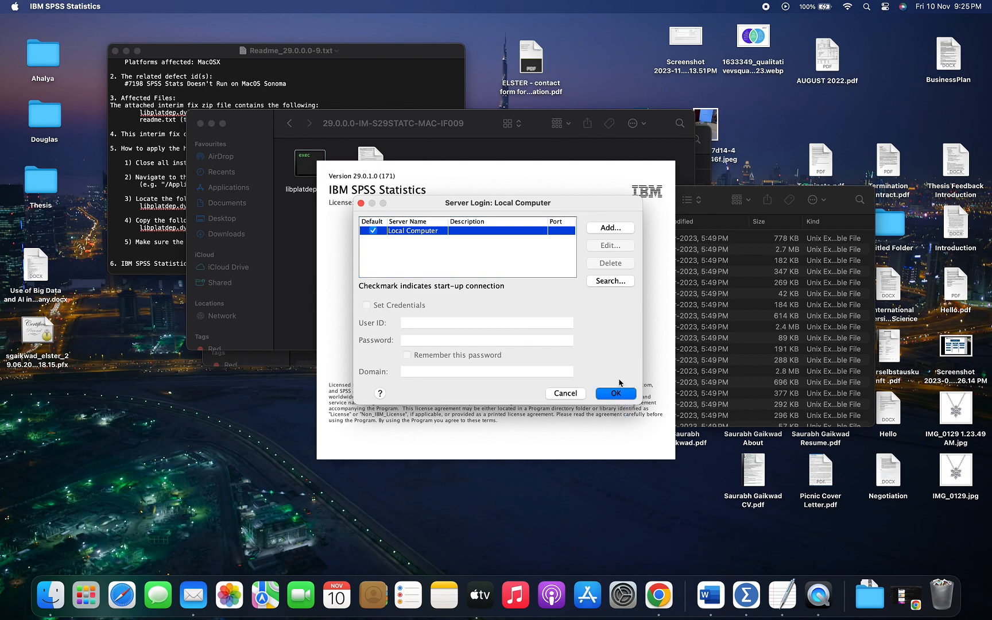
click(615, 392)
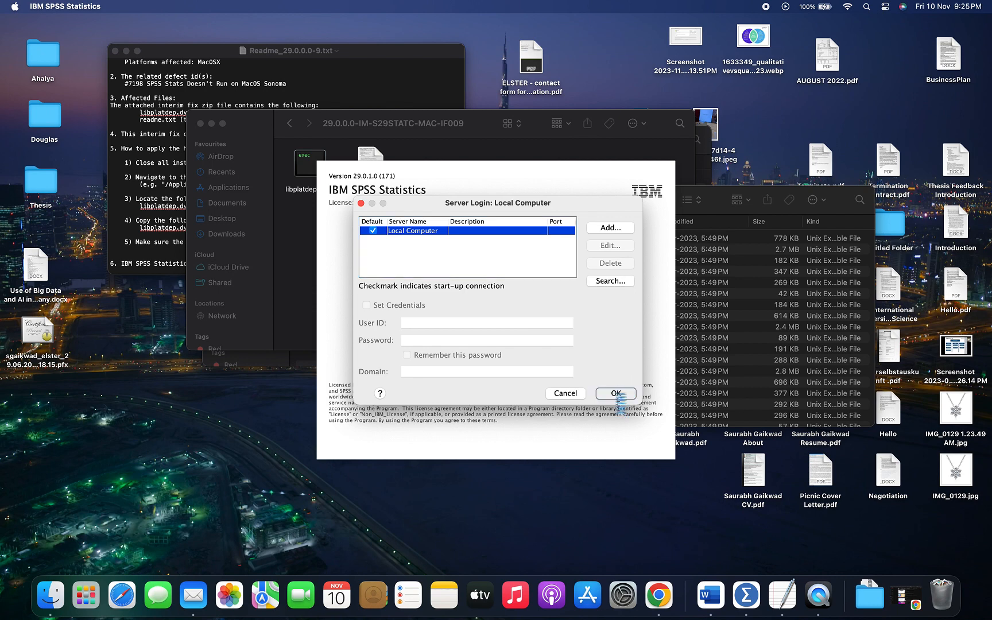
click(615, 393)
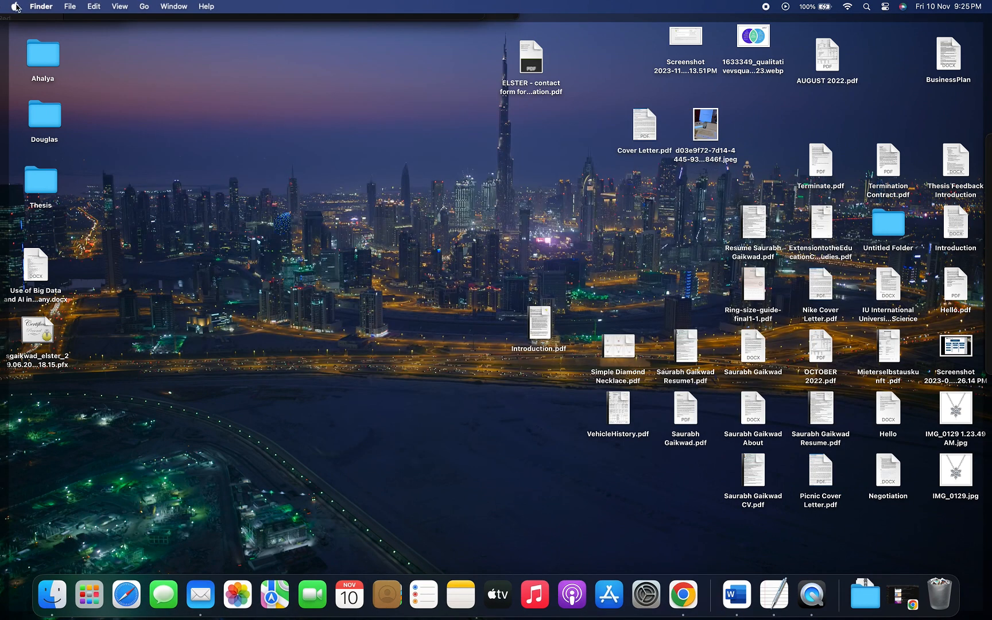
mouse_move(37, 88)
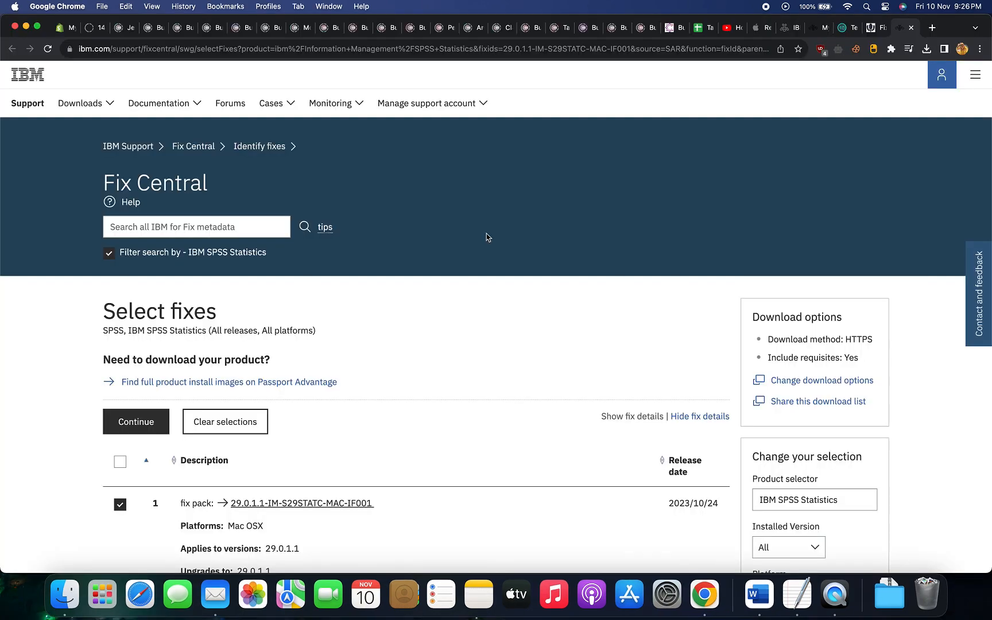
mouse_move(421, 268)
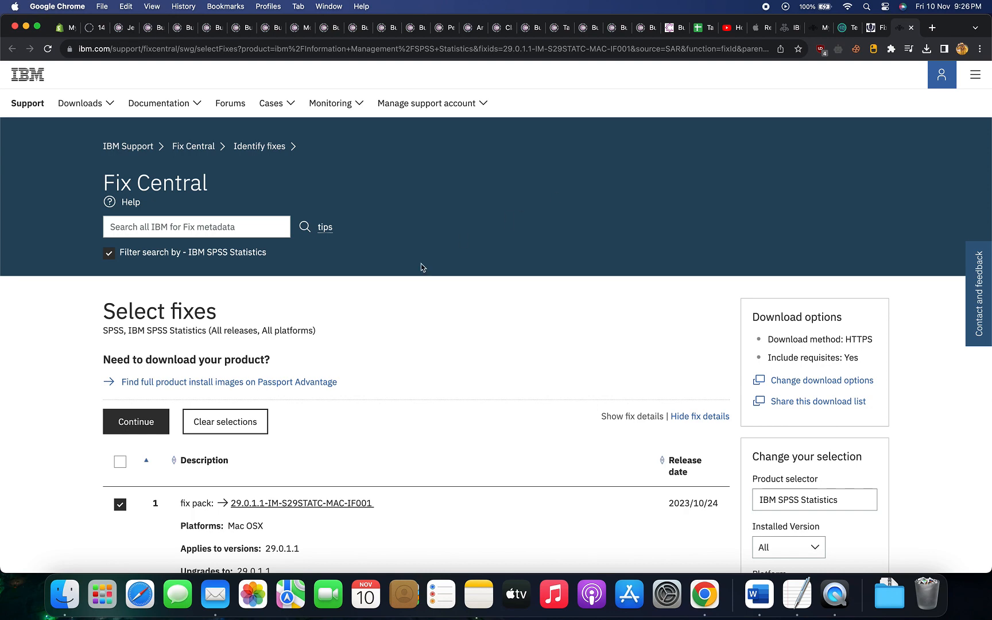
Continue from the Select fixes list to the HTTPS download page for fix pack 29.0.1.1-IM-S29STATC-MAC-IF001
scroll(down, 3)
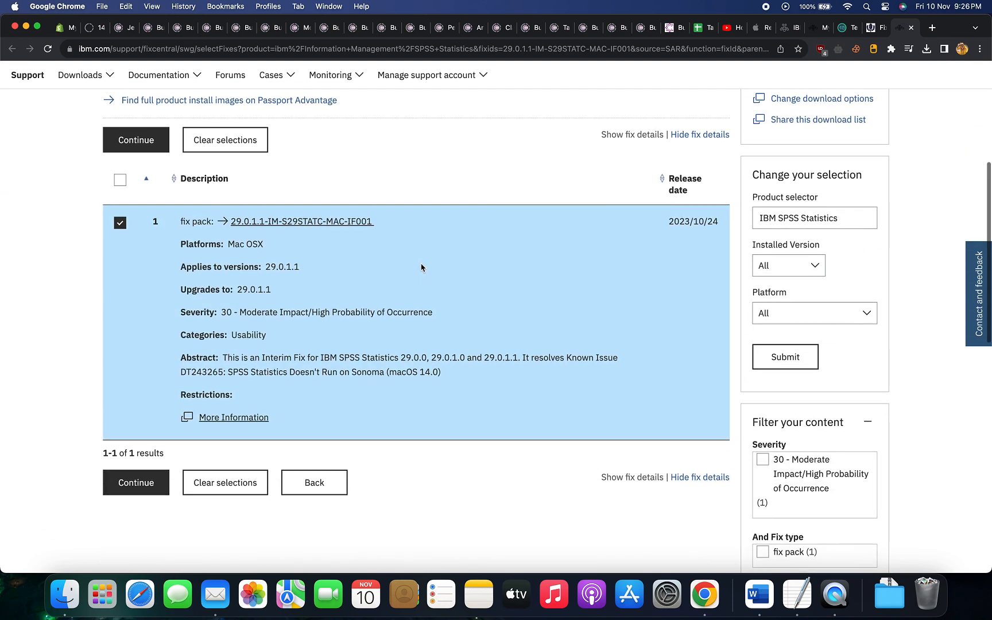
scroll(down, 3)
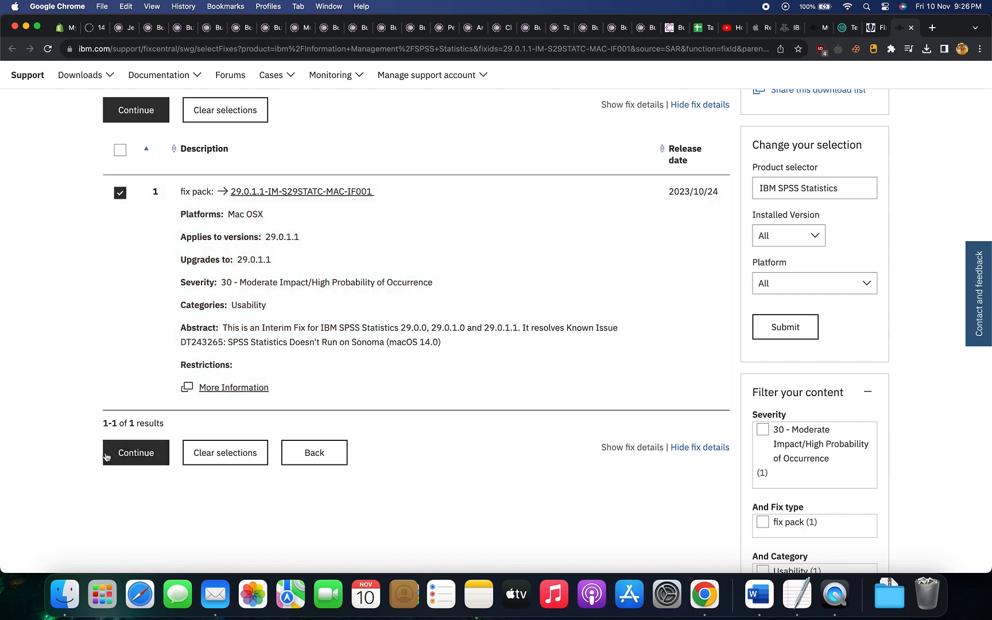
click(136, 453)
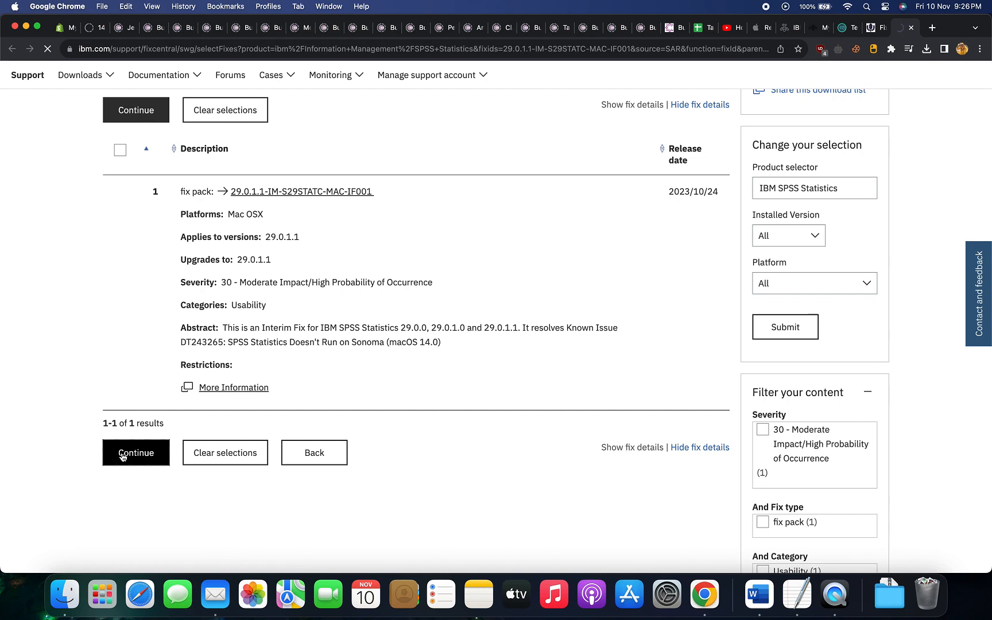
click(136, 452)
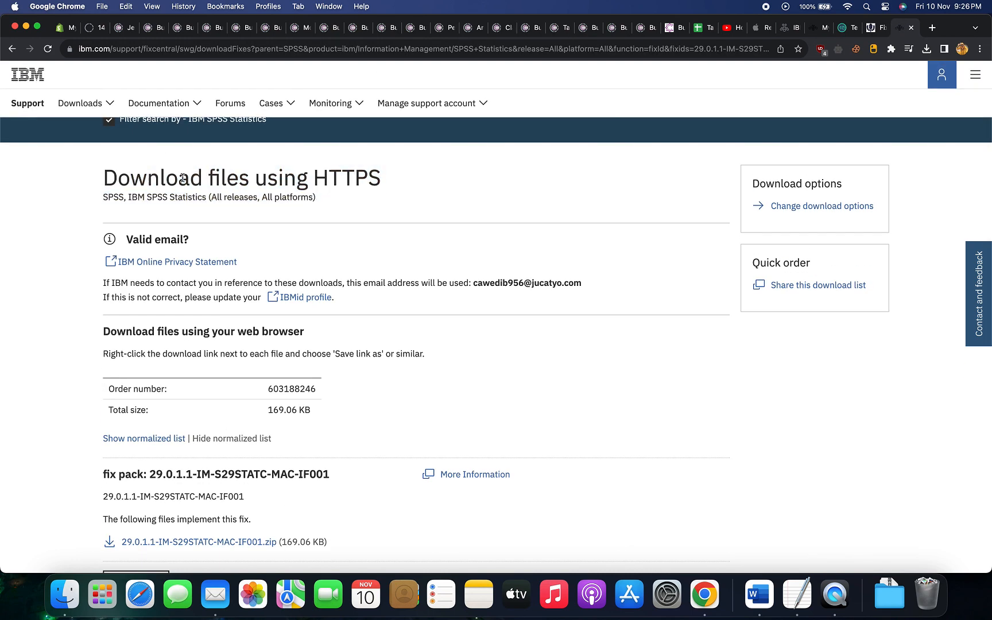
scroll(up, 3)
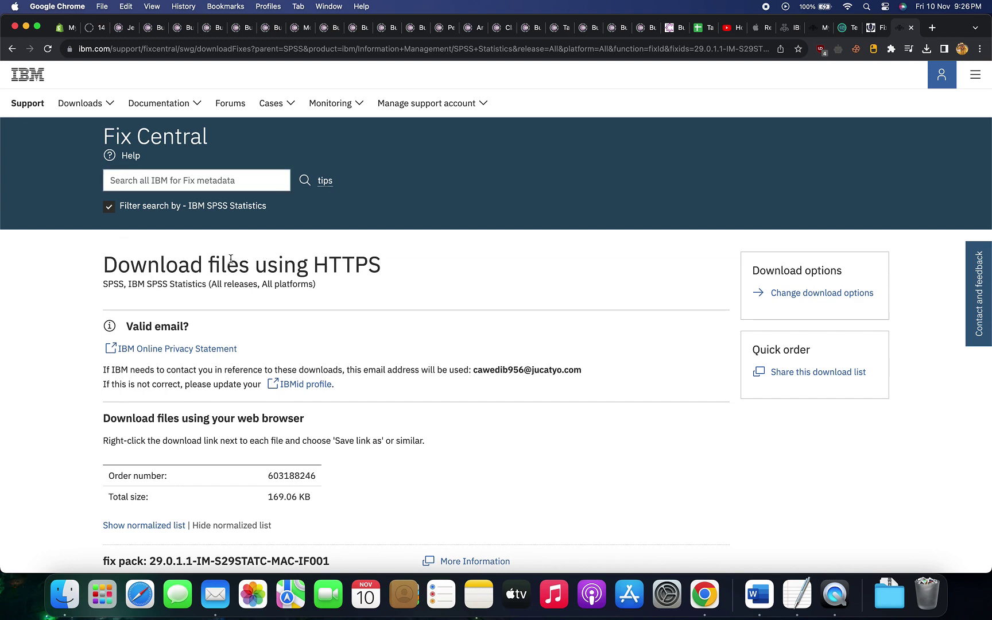
scroll(down, 3)
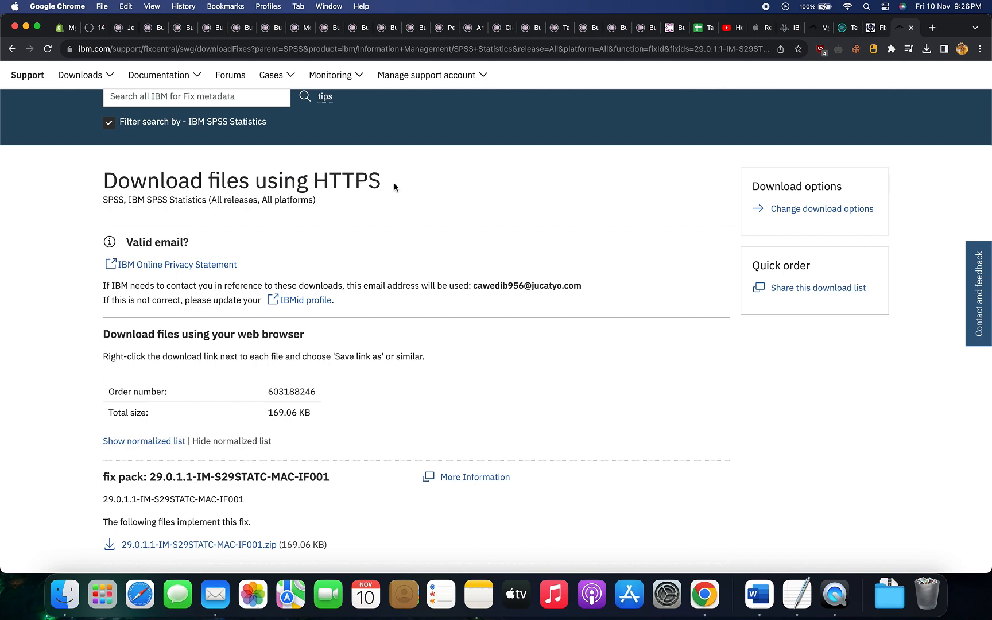
scroll(down, 3)
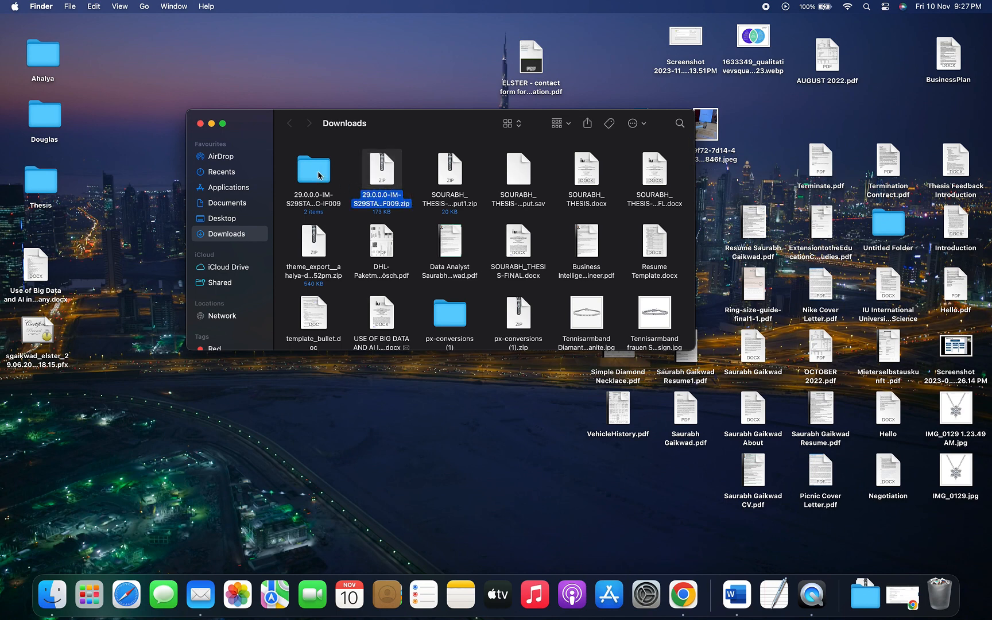
Browse into the 29.0.0.0-IM-S29STATC-MAC-IF009 folder and start a second Finder window
double_click(314, 170)
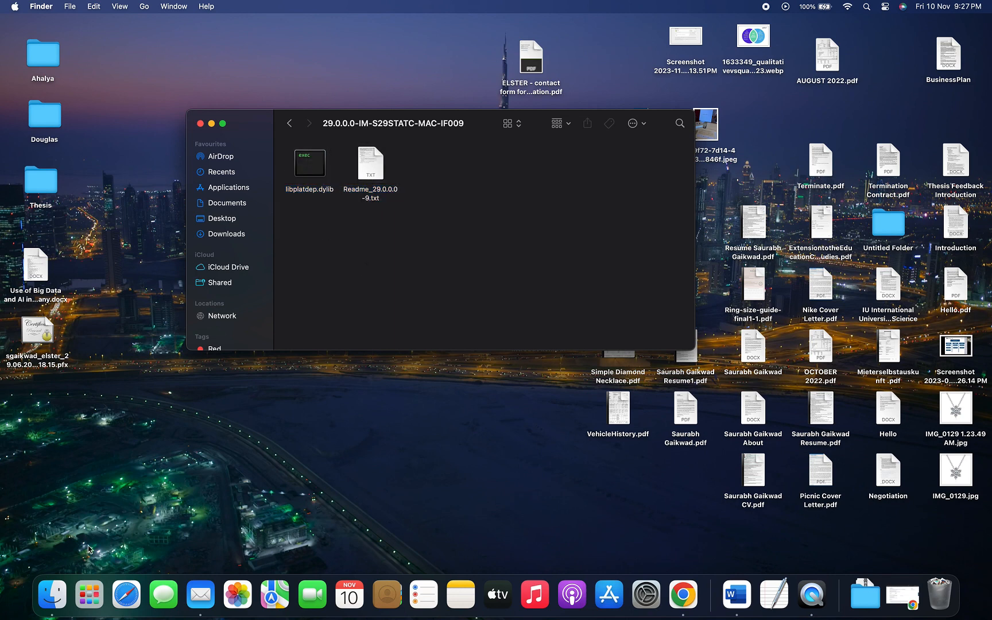
right_click(52, 594)
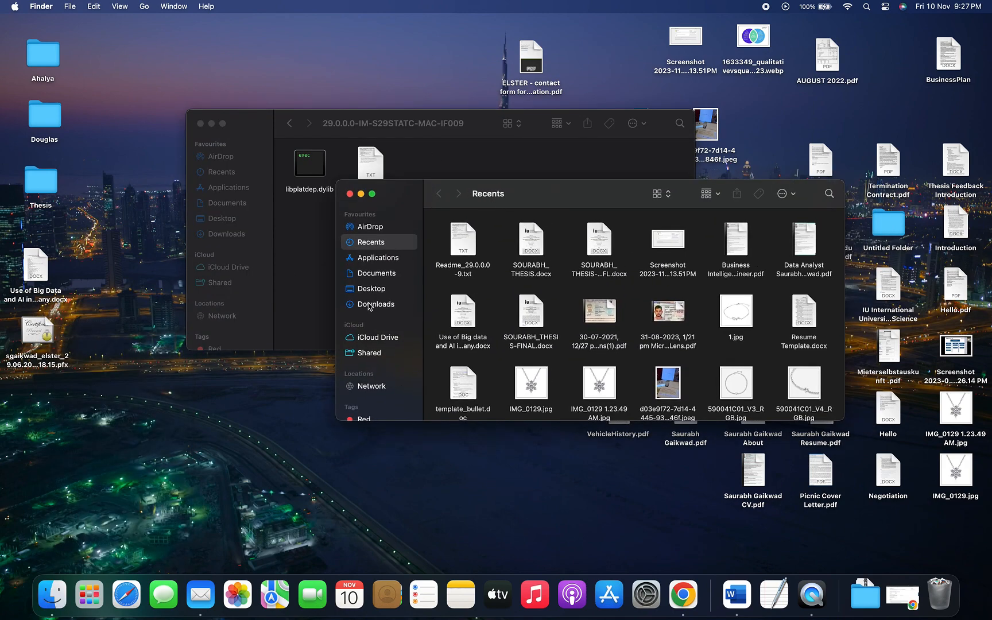
Show Package Contents of SPSS Statistics in Applications > IBM SPSS Statistics and enter its Contents folder
click(378, 257)
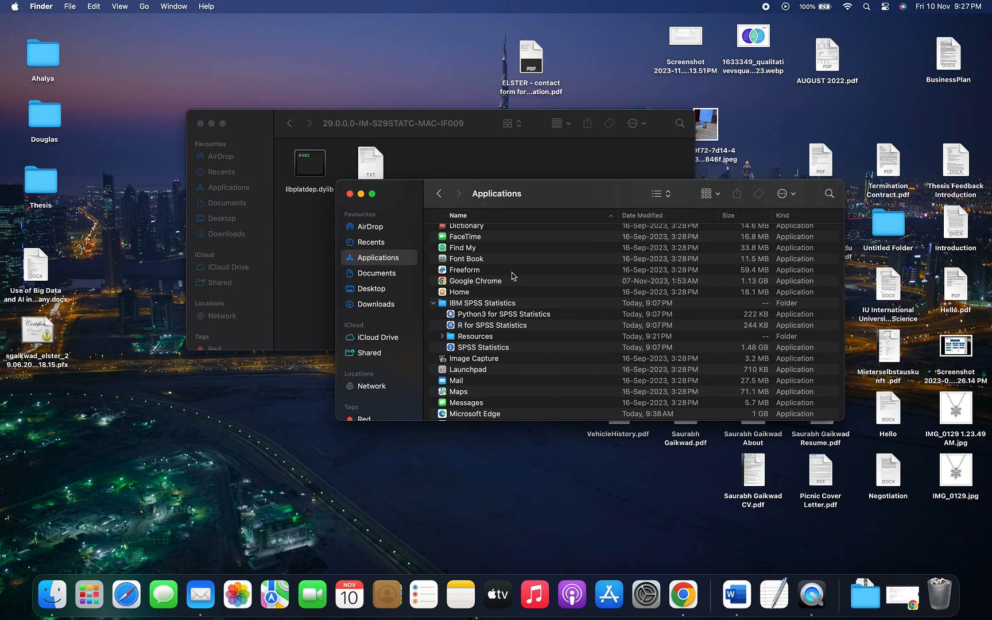
mouse_move(470, 309)
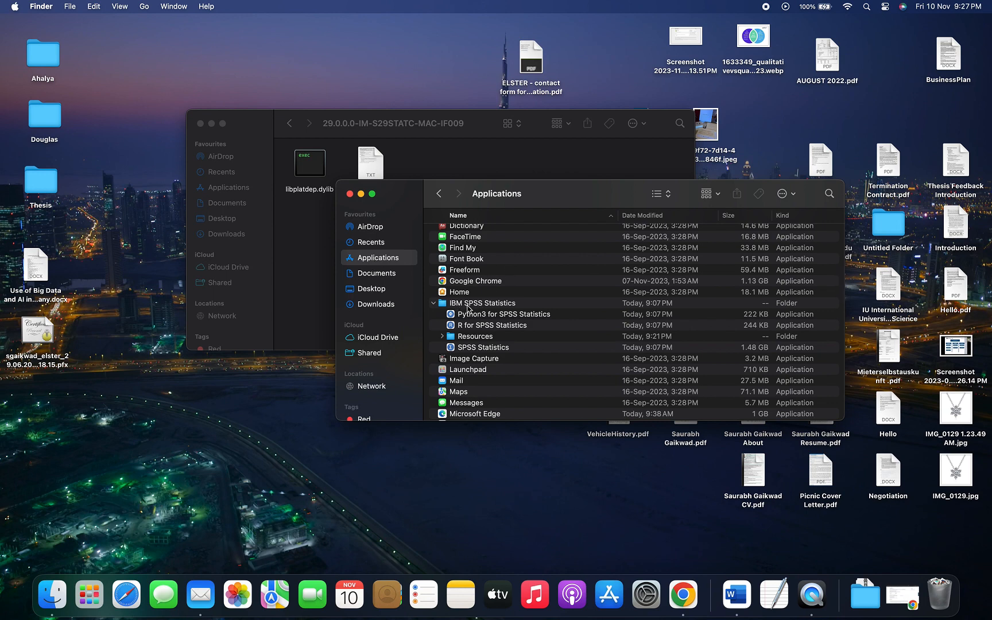
click(482, 303)
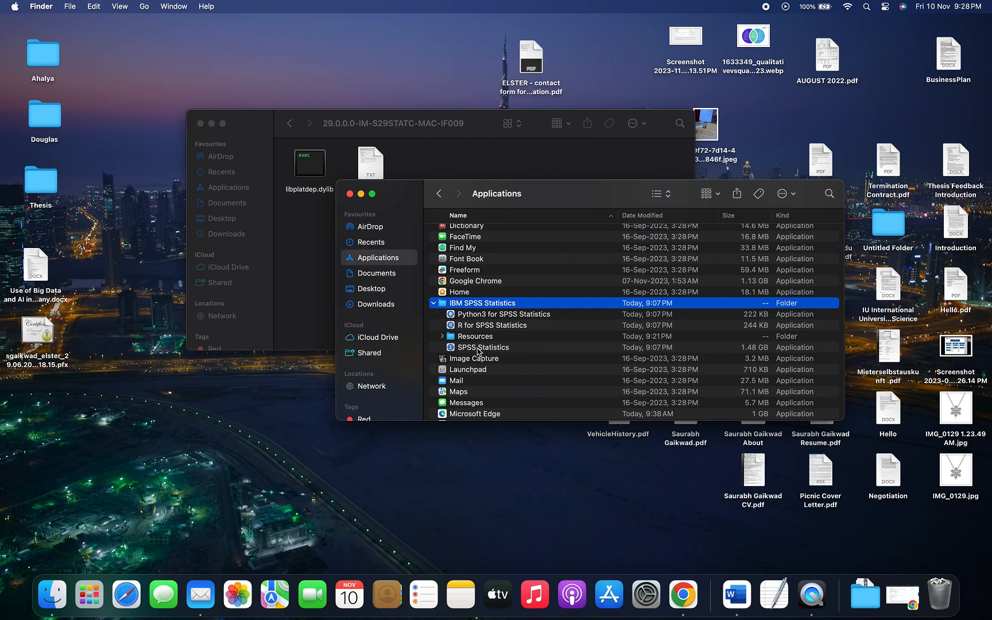
click(482, 347)
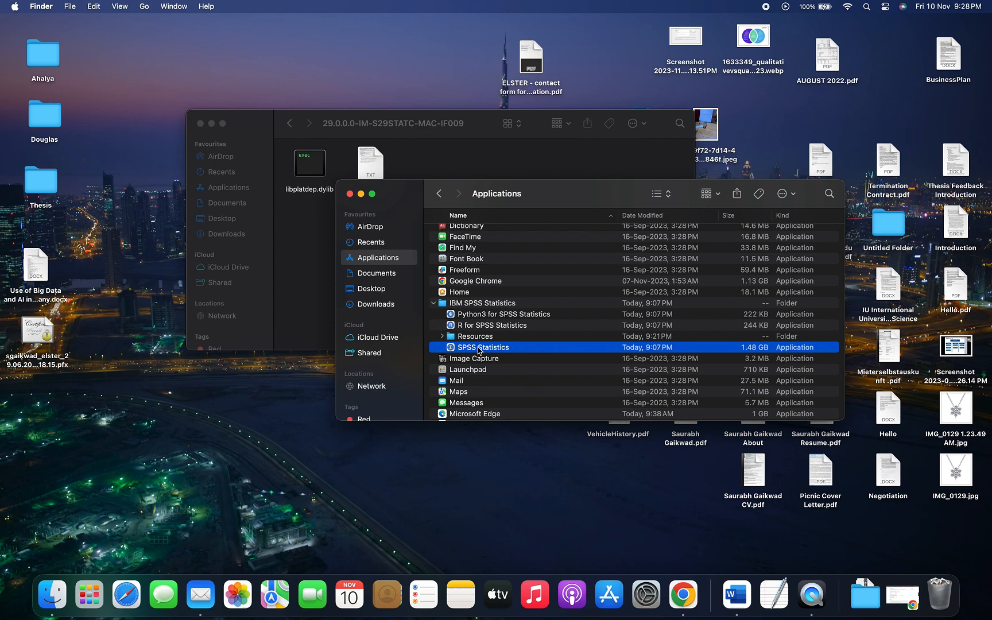
right_click(483, 347)
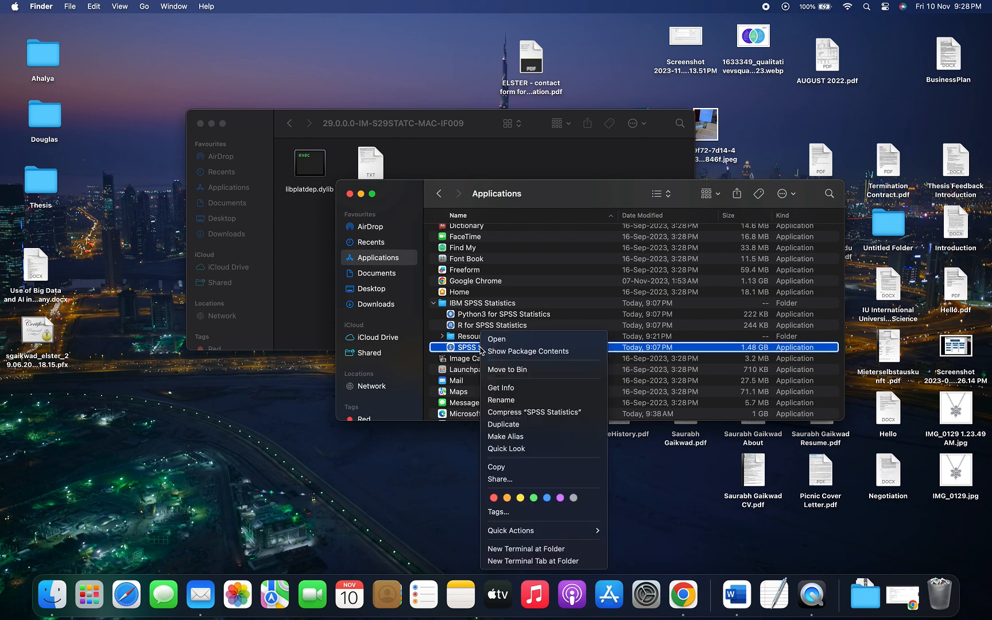
mouse_move(563, 366)
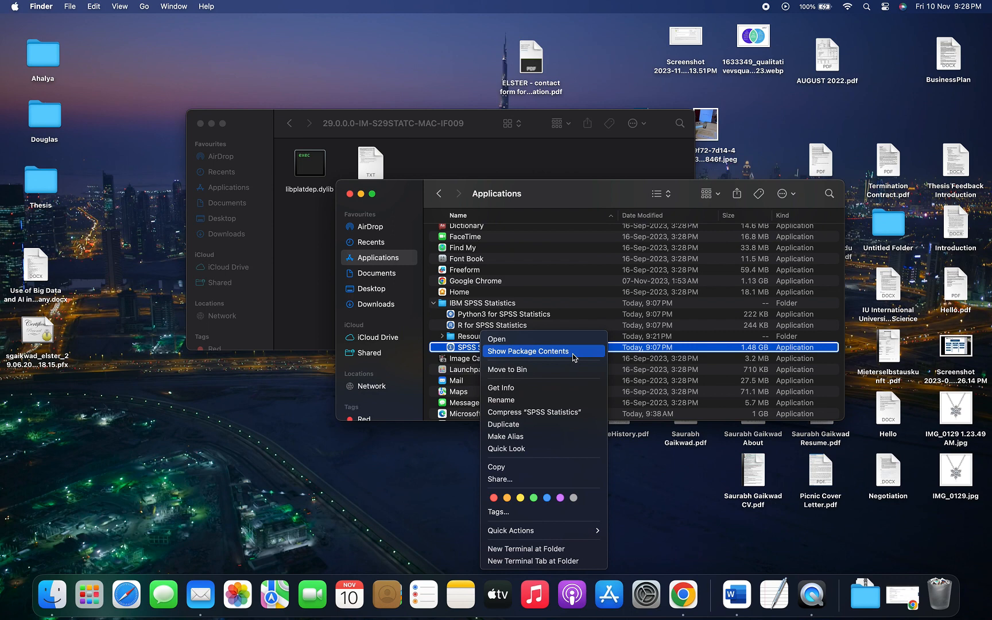
click(527, 352)
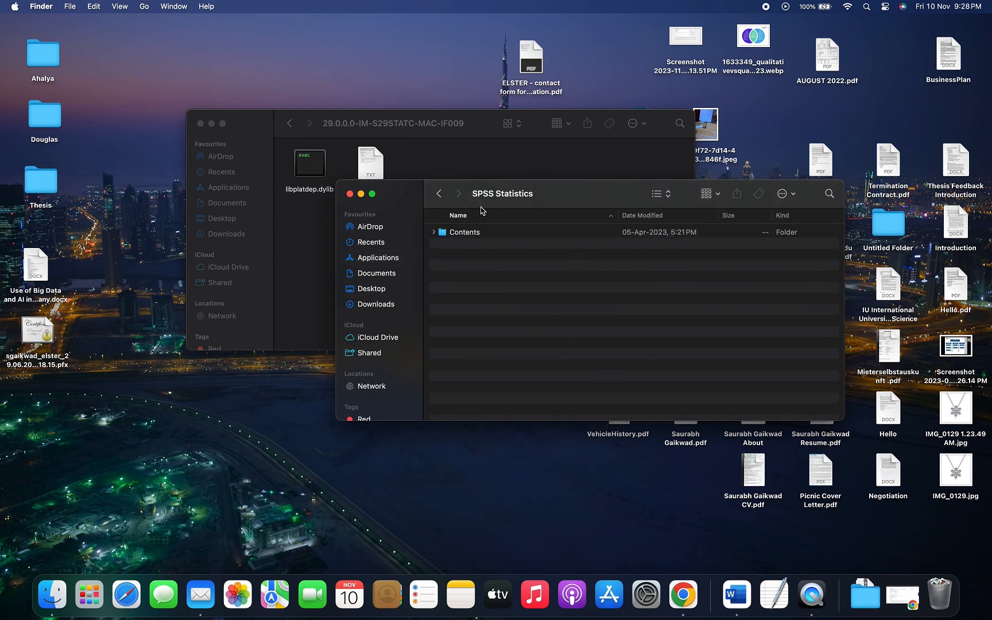
double_click(465, 232)
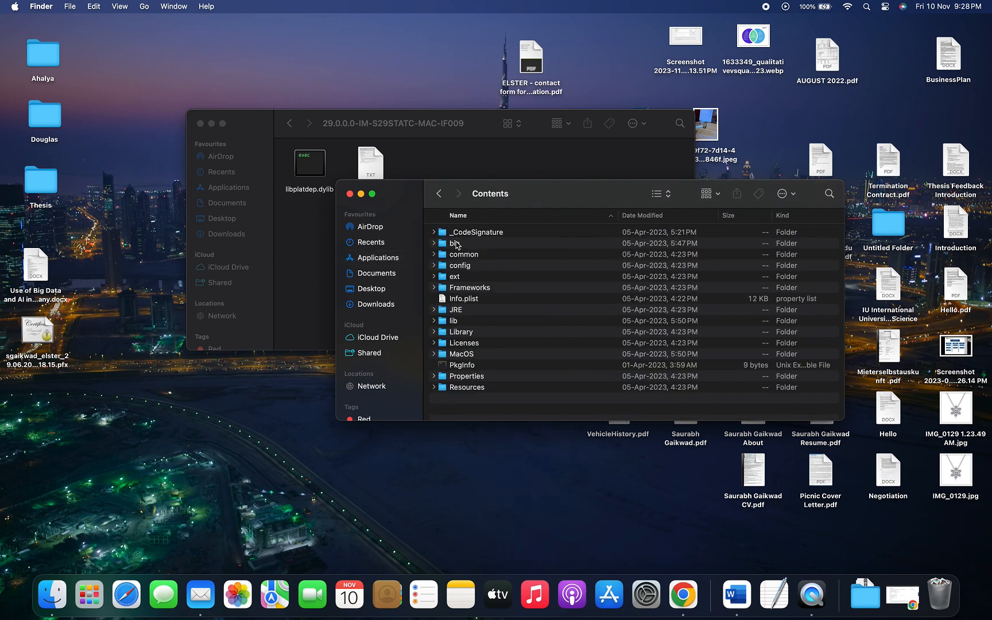
mouse_move(452, 324)
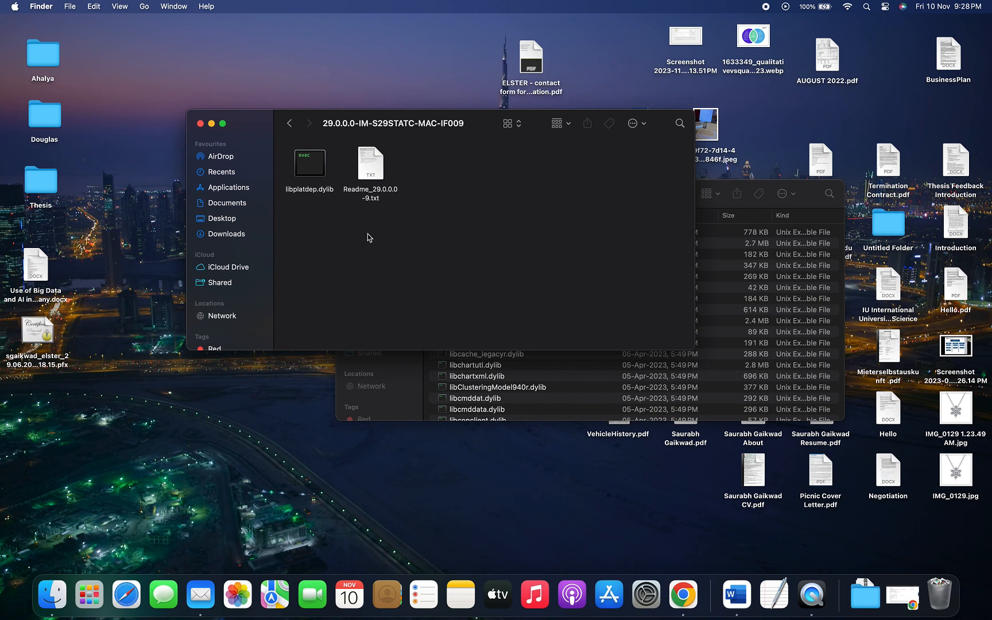
Bring the lib folder window forward and look through its dylib file list
click(481, 376)
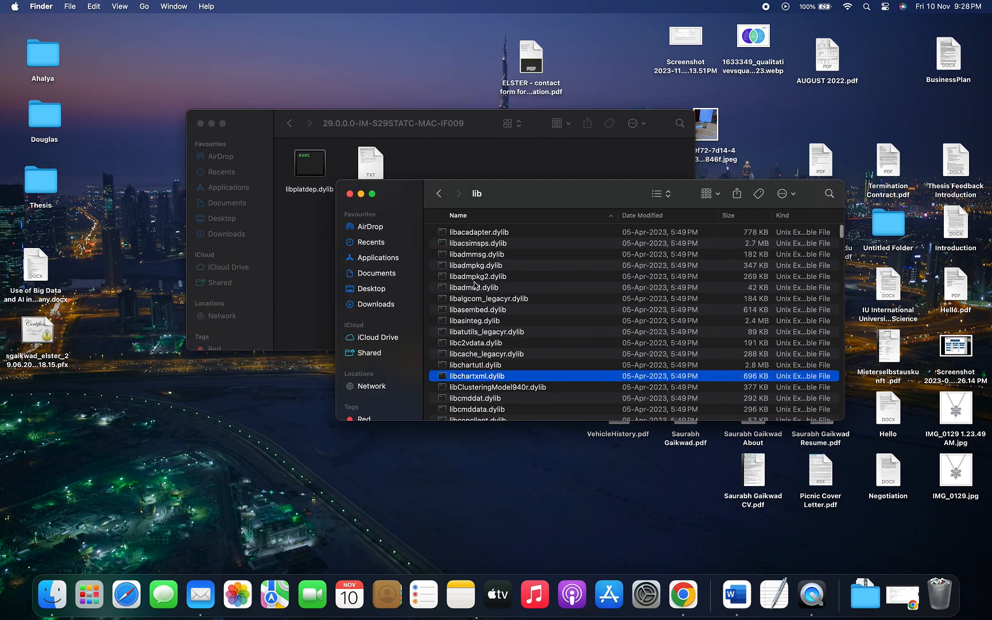
scroll(down, 3)
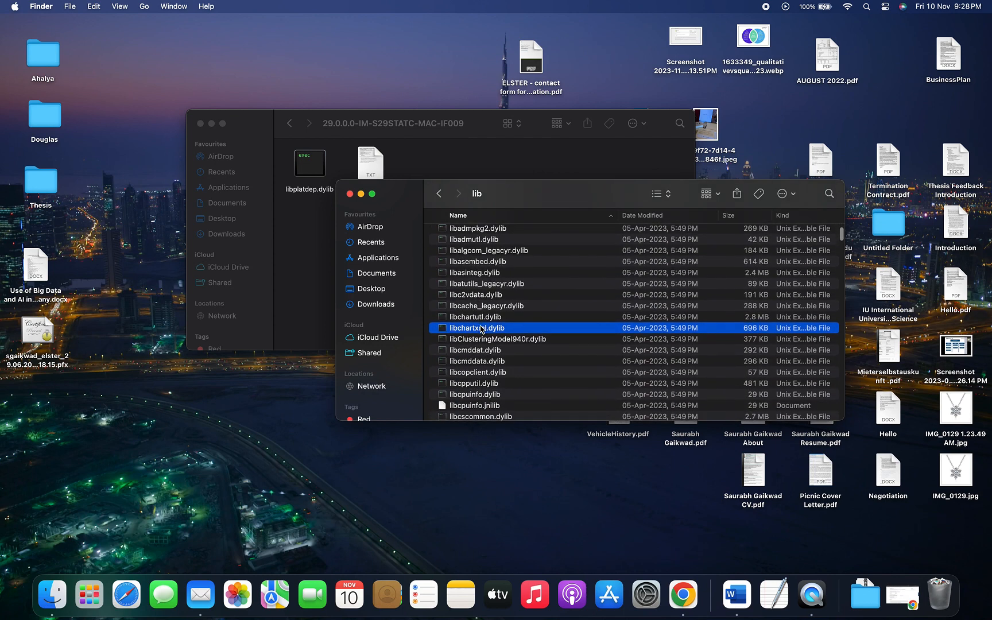
scroll(down, 3)
text(libplat)
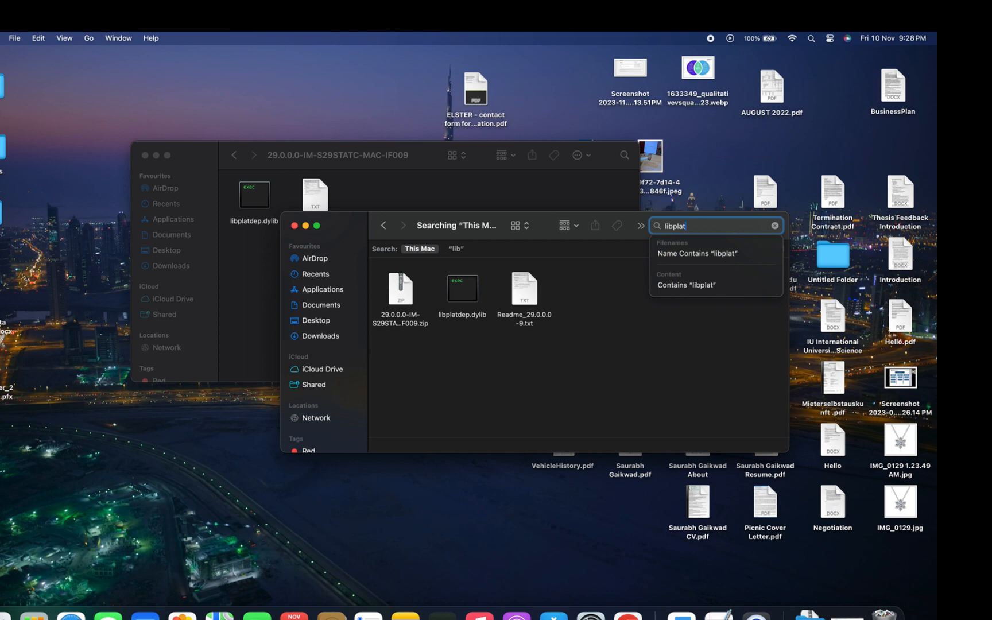
Search 'libplatdep' within the lib folder and delete the old libplatdep.dylib immediately
text(dep)
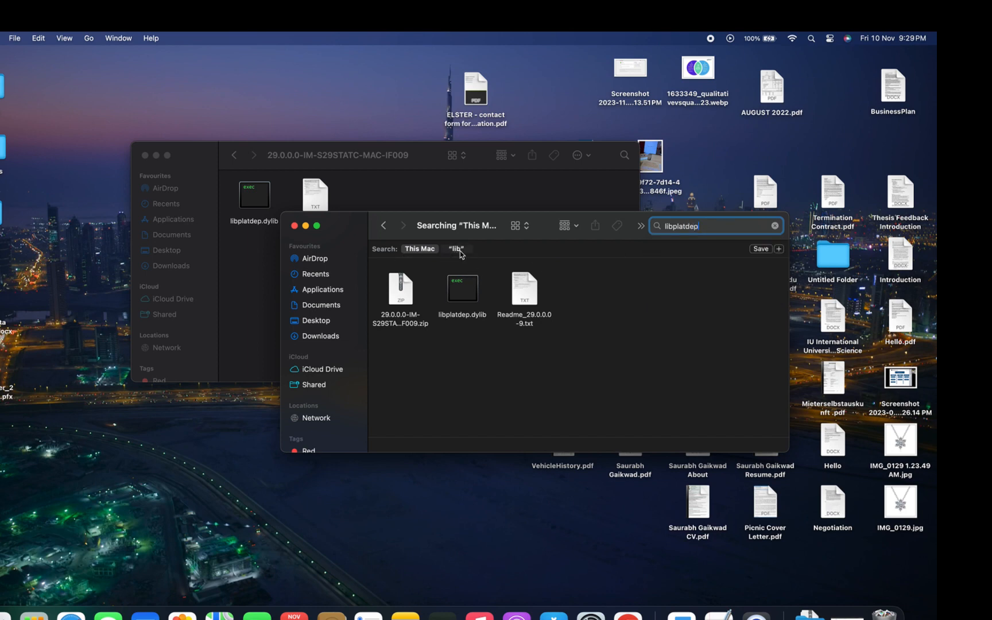
click(456, 249)
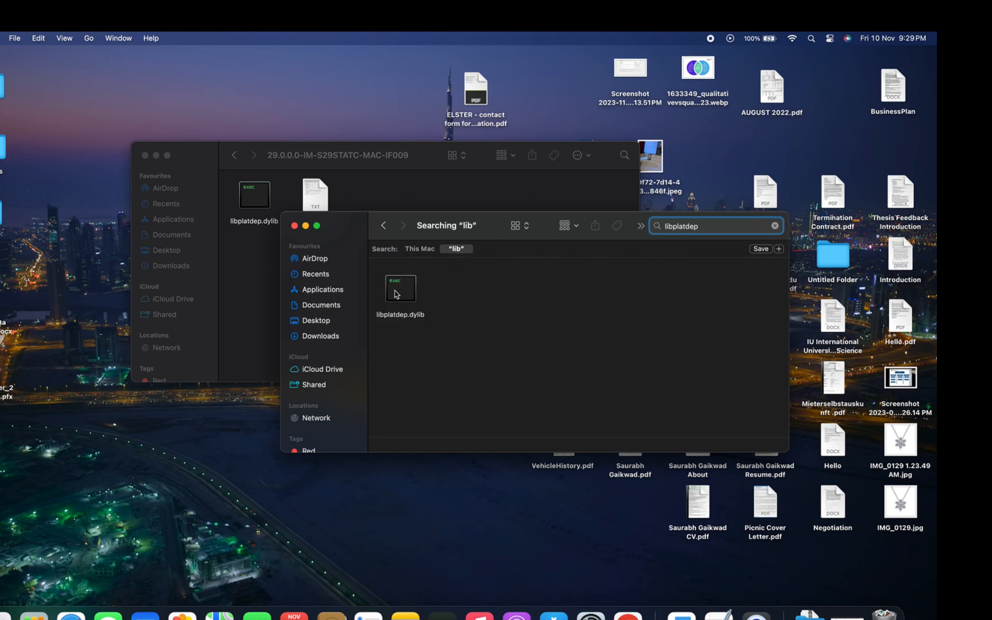
right_click(400, 288)
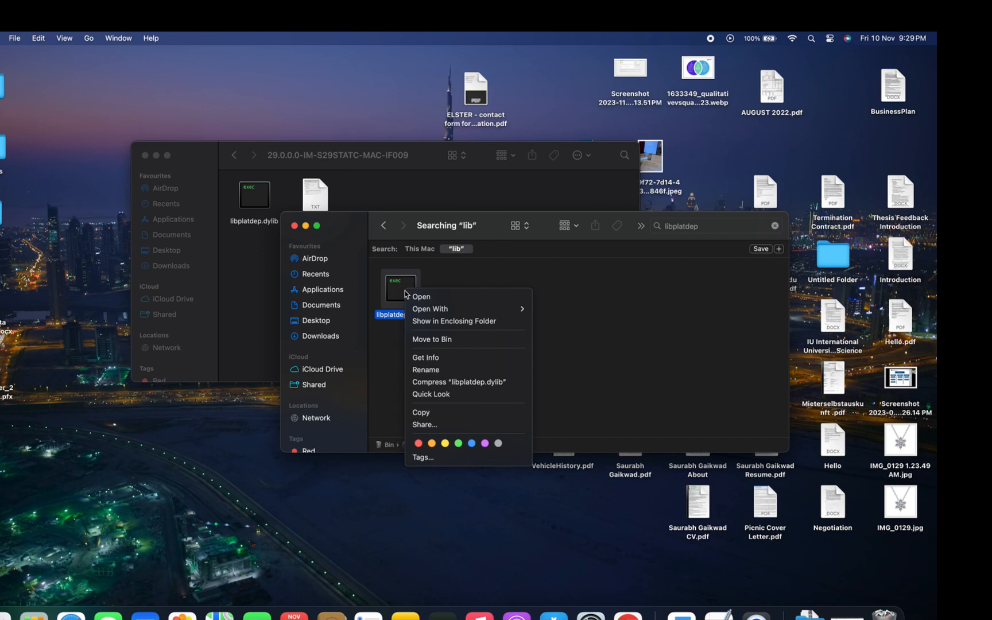
click(432, 339)
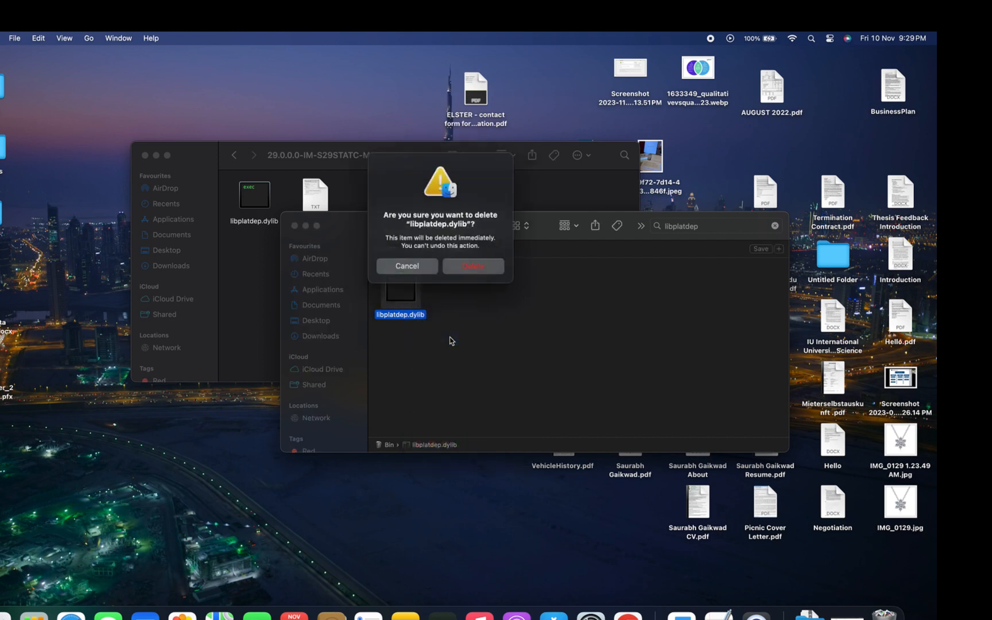
click(473, 266)
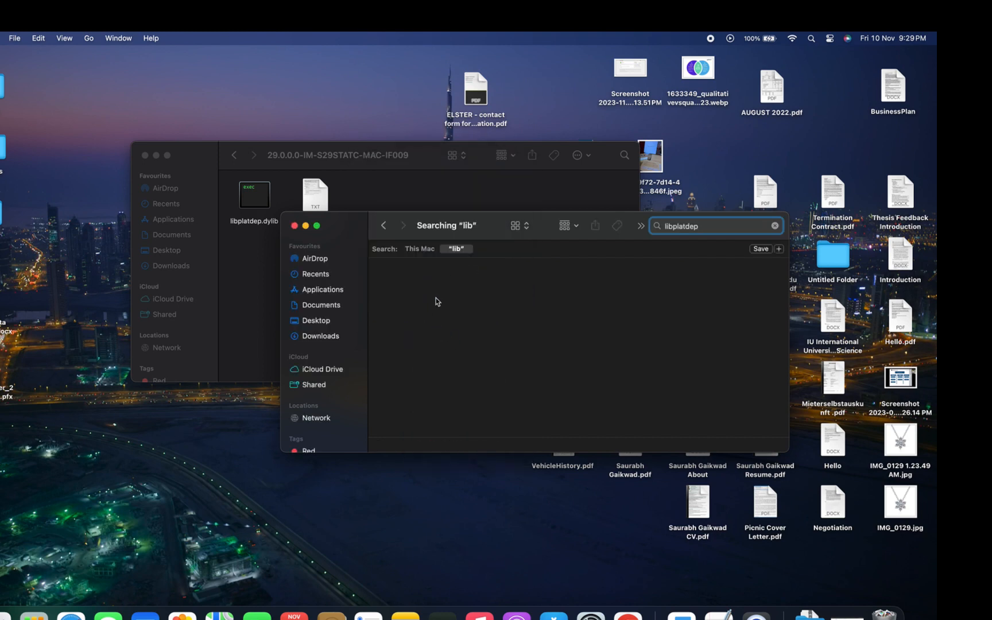
right_click(444, 302)
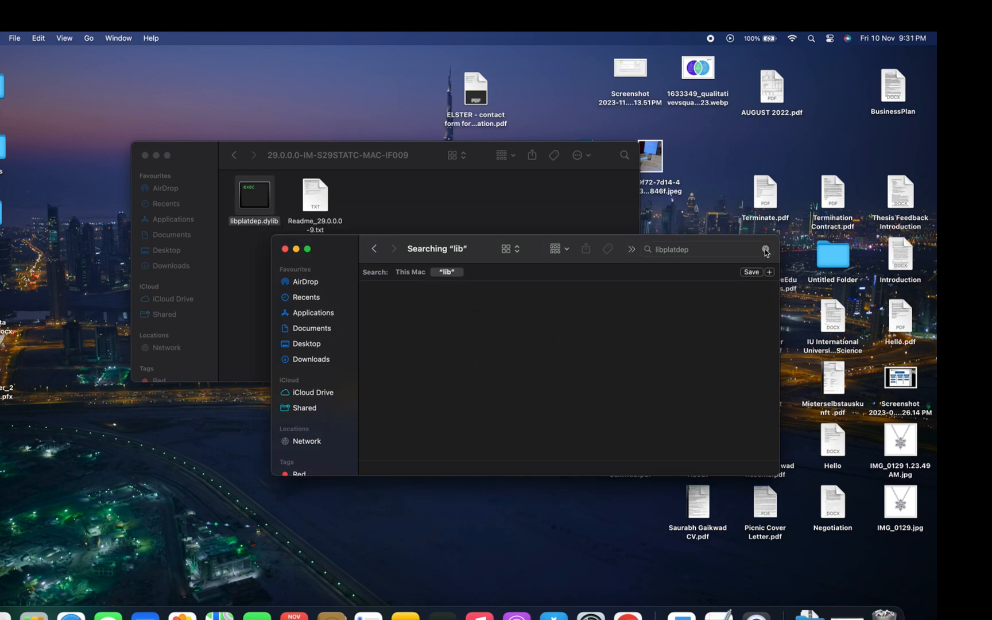
Move the IF009 libplatdep.dylib into the SPSS lib folder and close the Finder windows
click(765, 250)
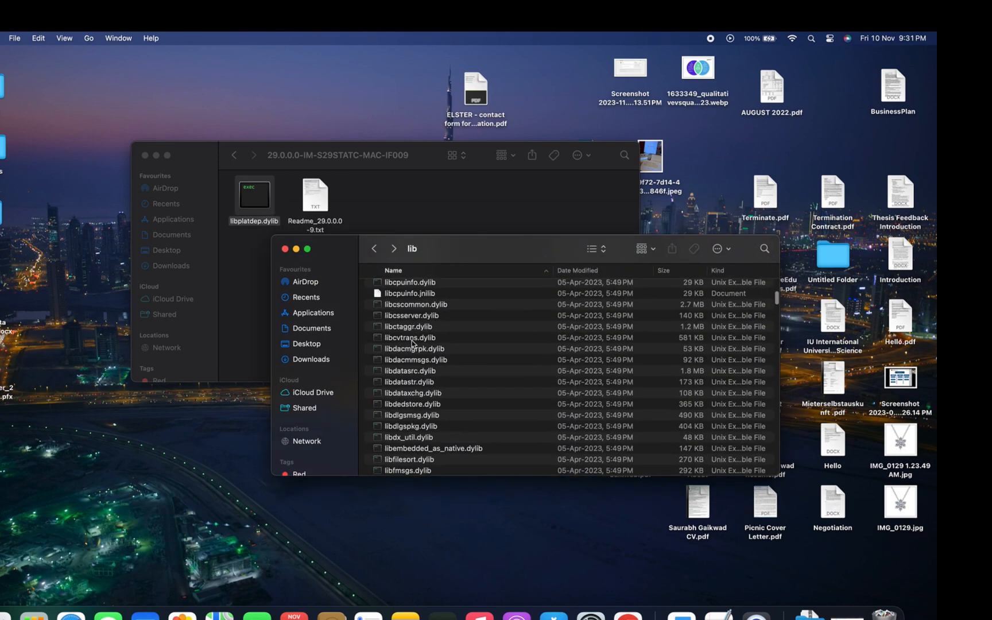
click(375, 248)
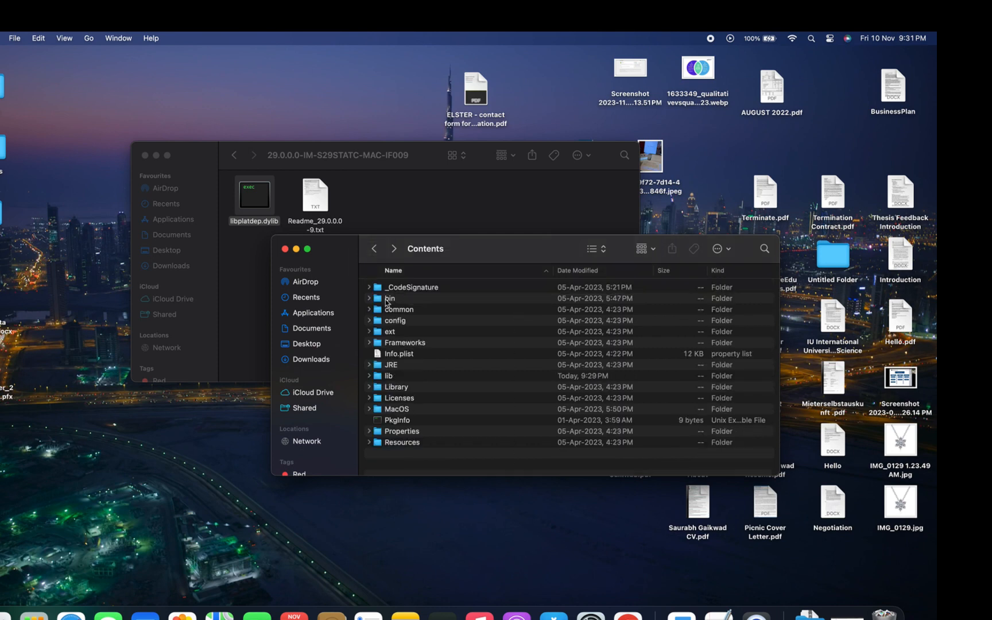
click(388, 376)
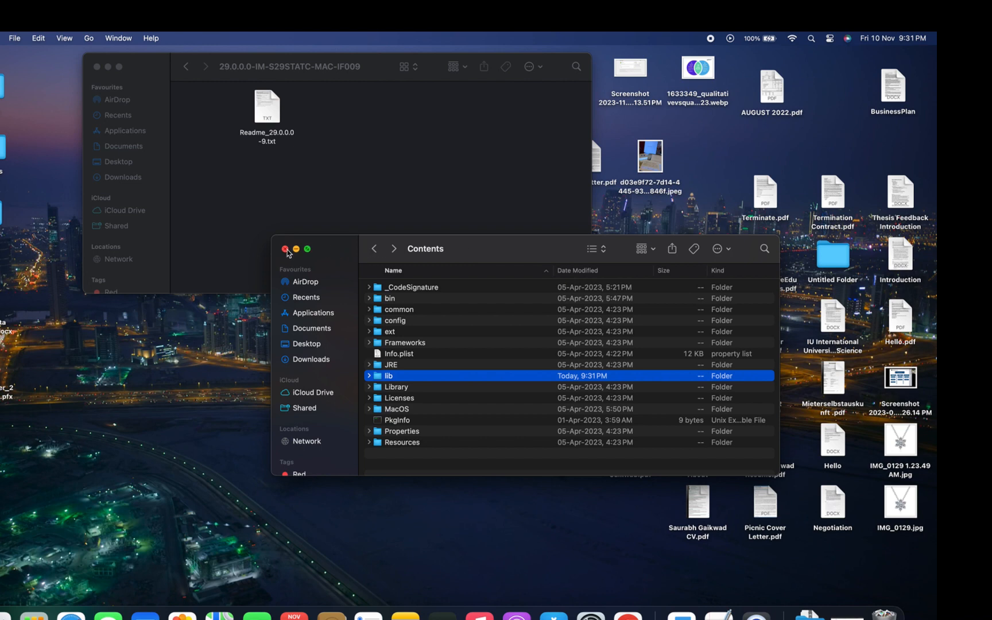
click(286, 249)
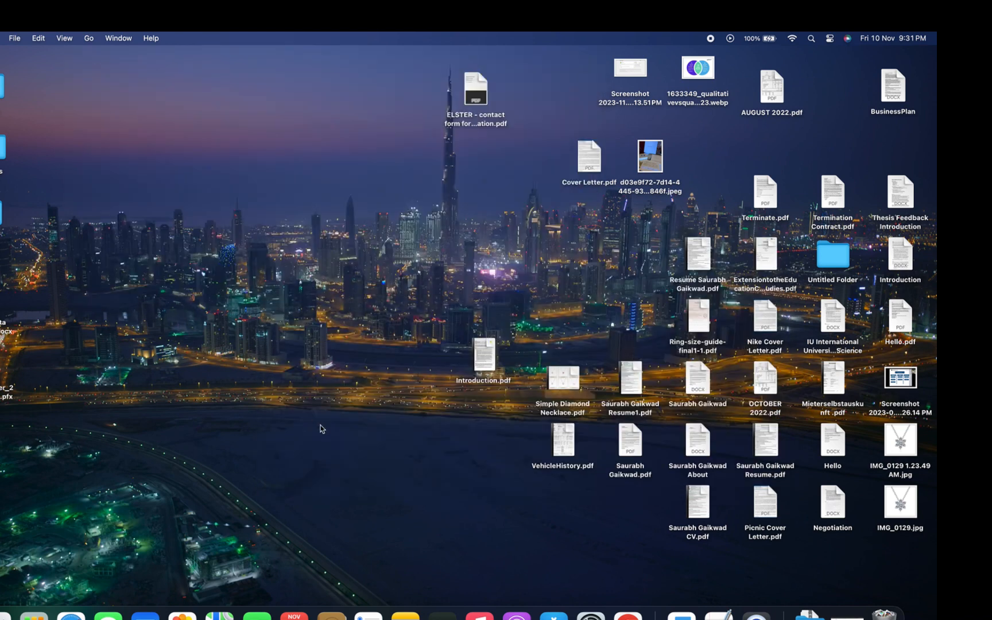
mouse_move(445, 466)
text(sp)
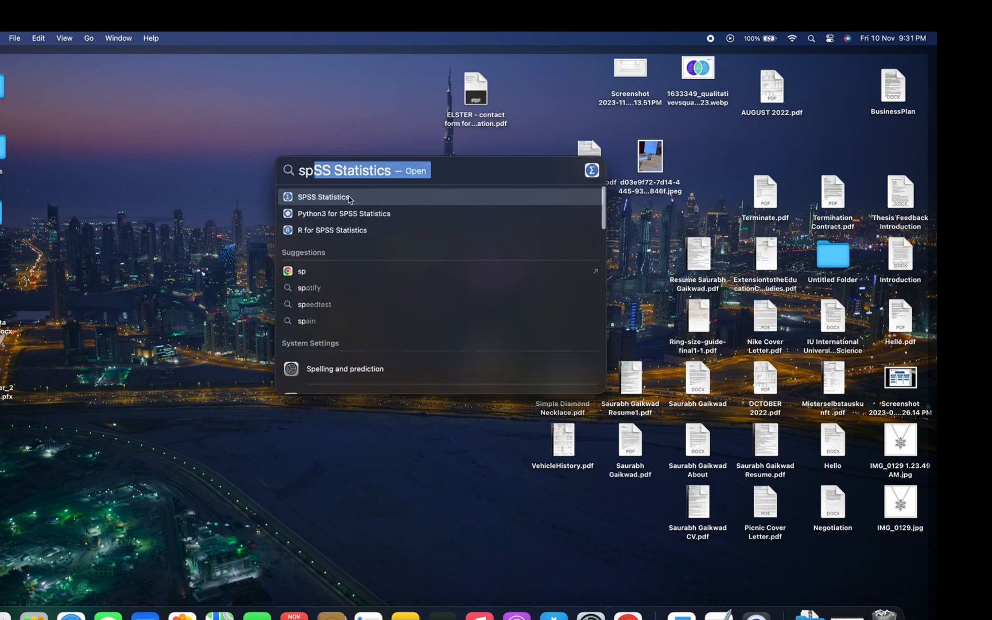
Relaunch SPSS Statistics from Spotlight
key(escape)
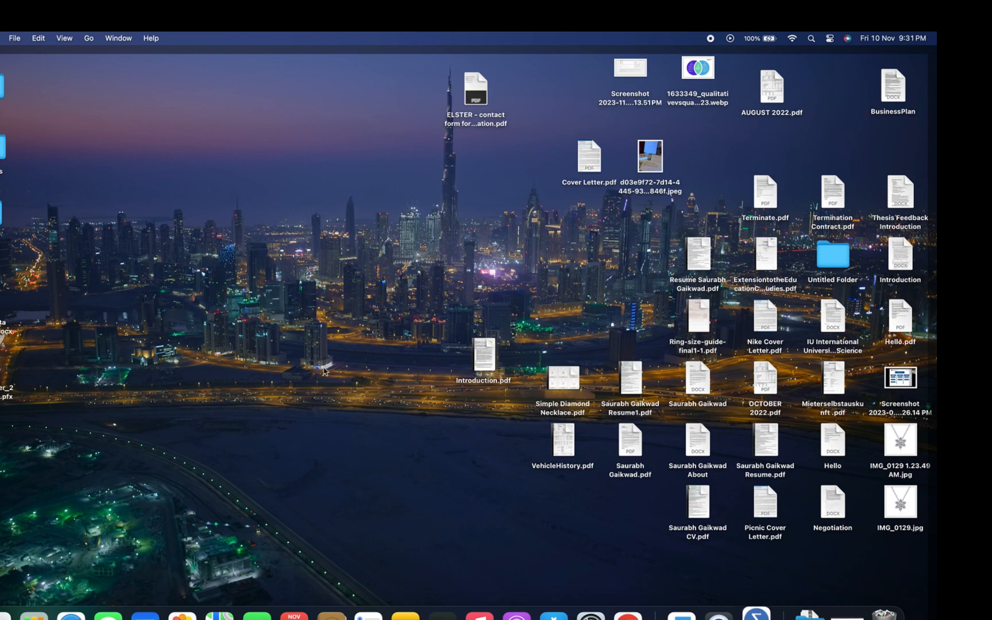
mouse_move(641, 538)
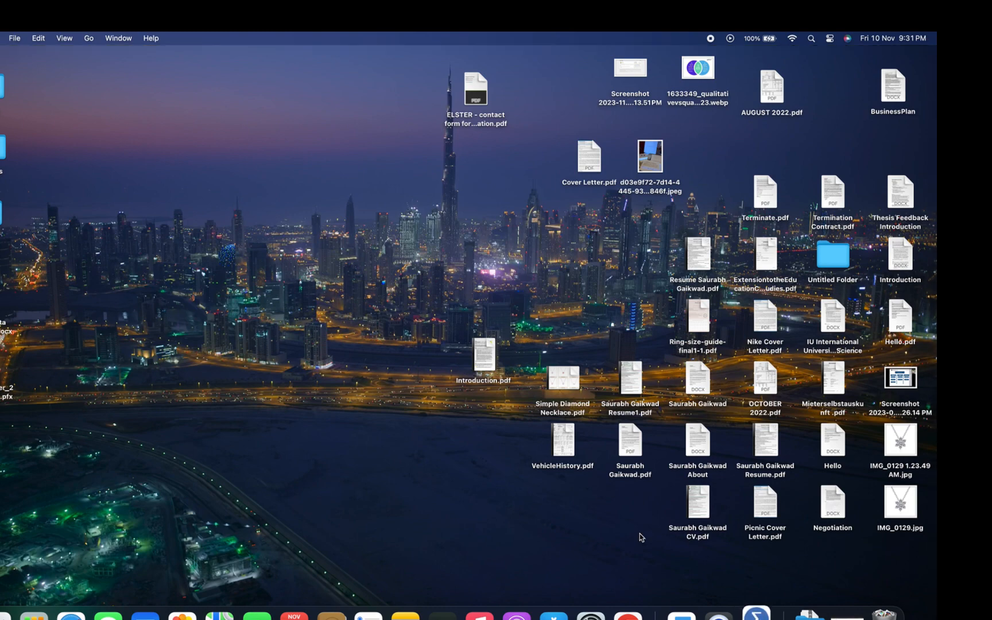